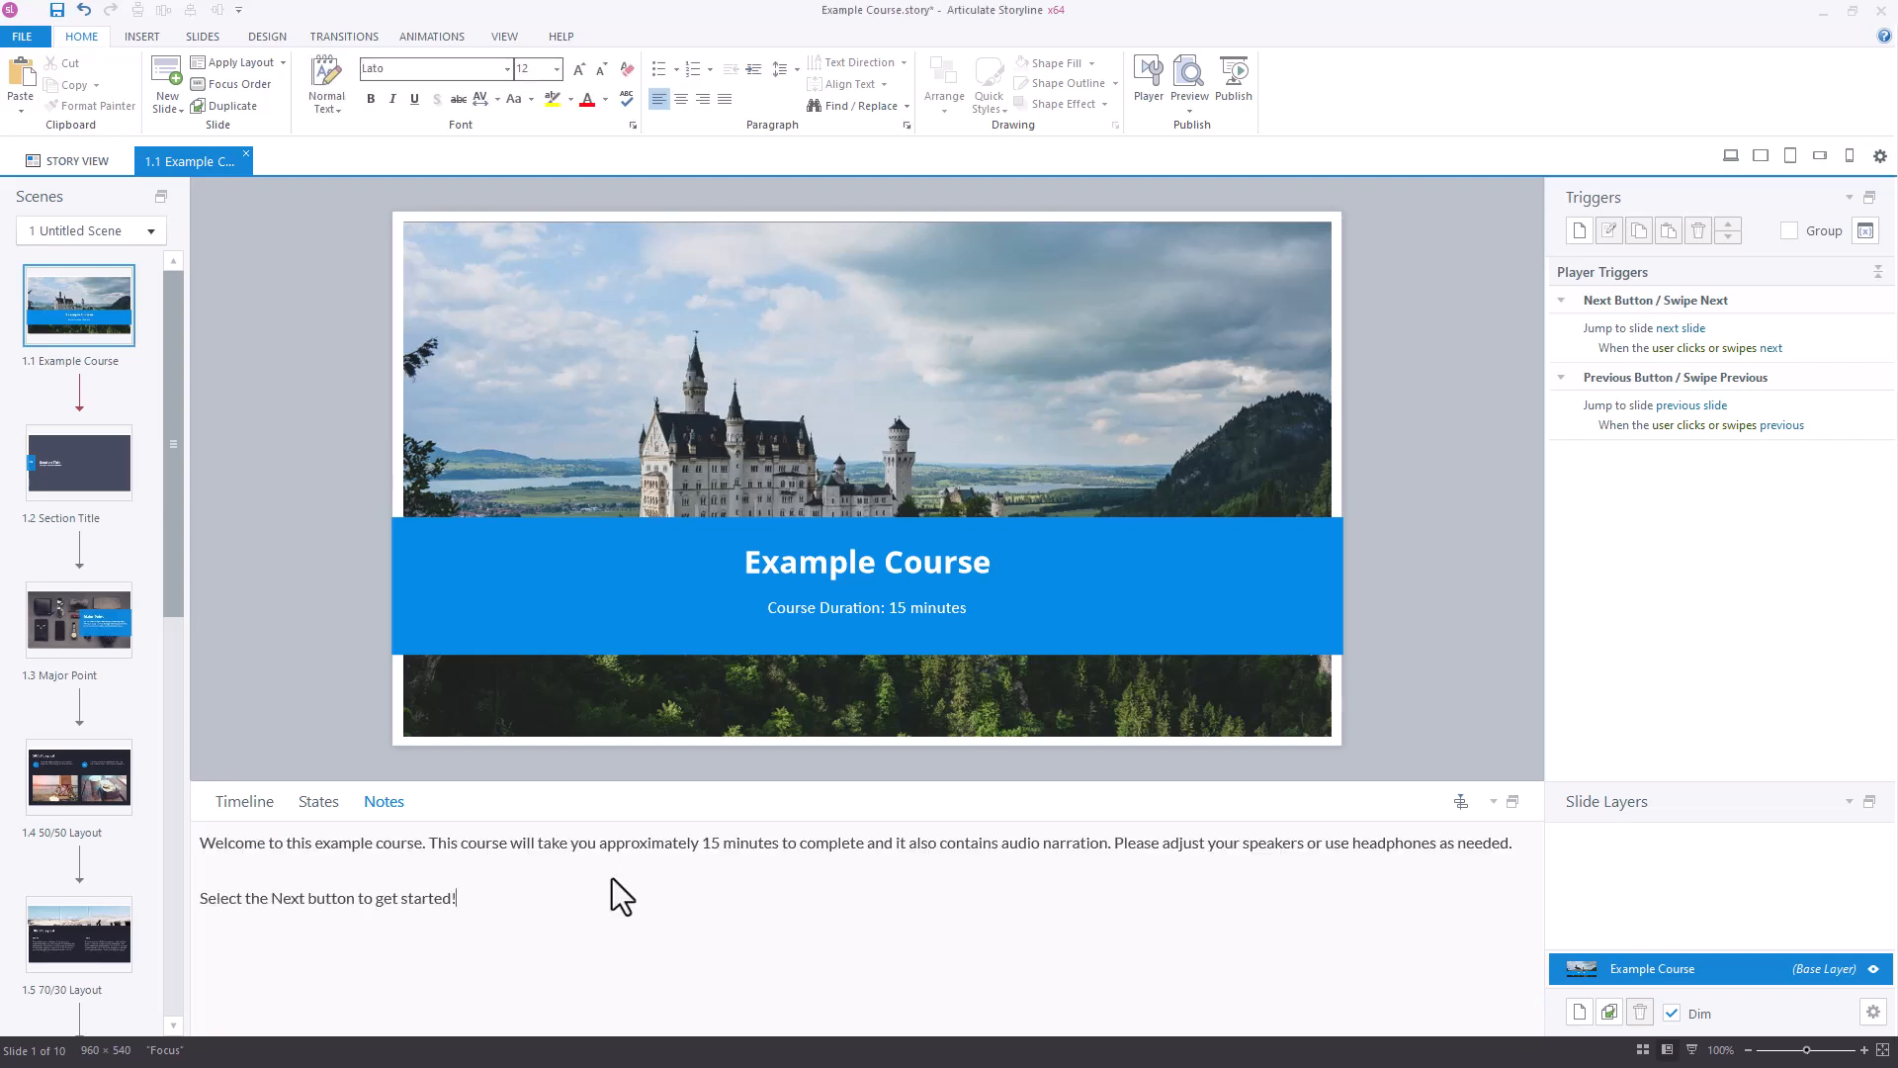
Step: Insert text-to-speech narration from the slide notes with Generate Closed Captions checked
click(143, 36)
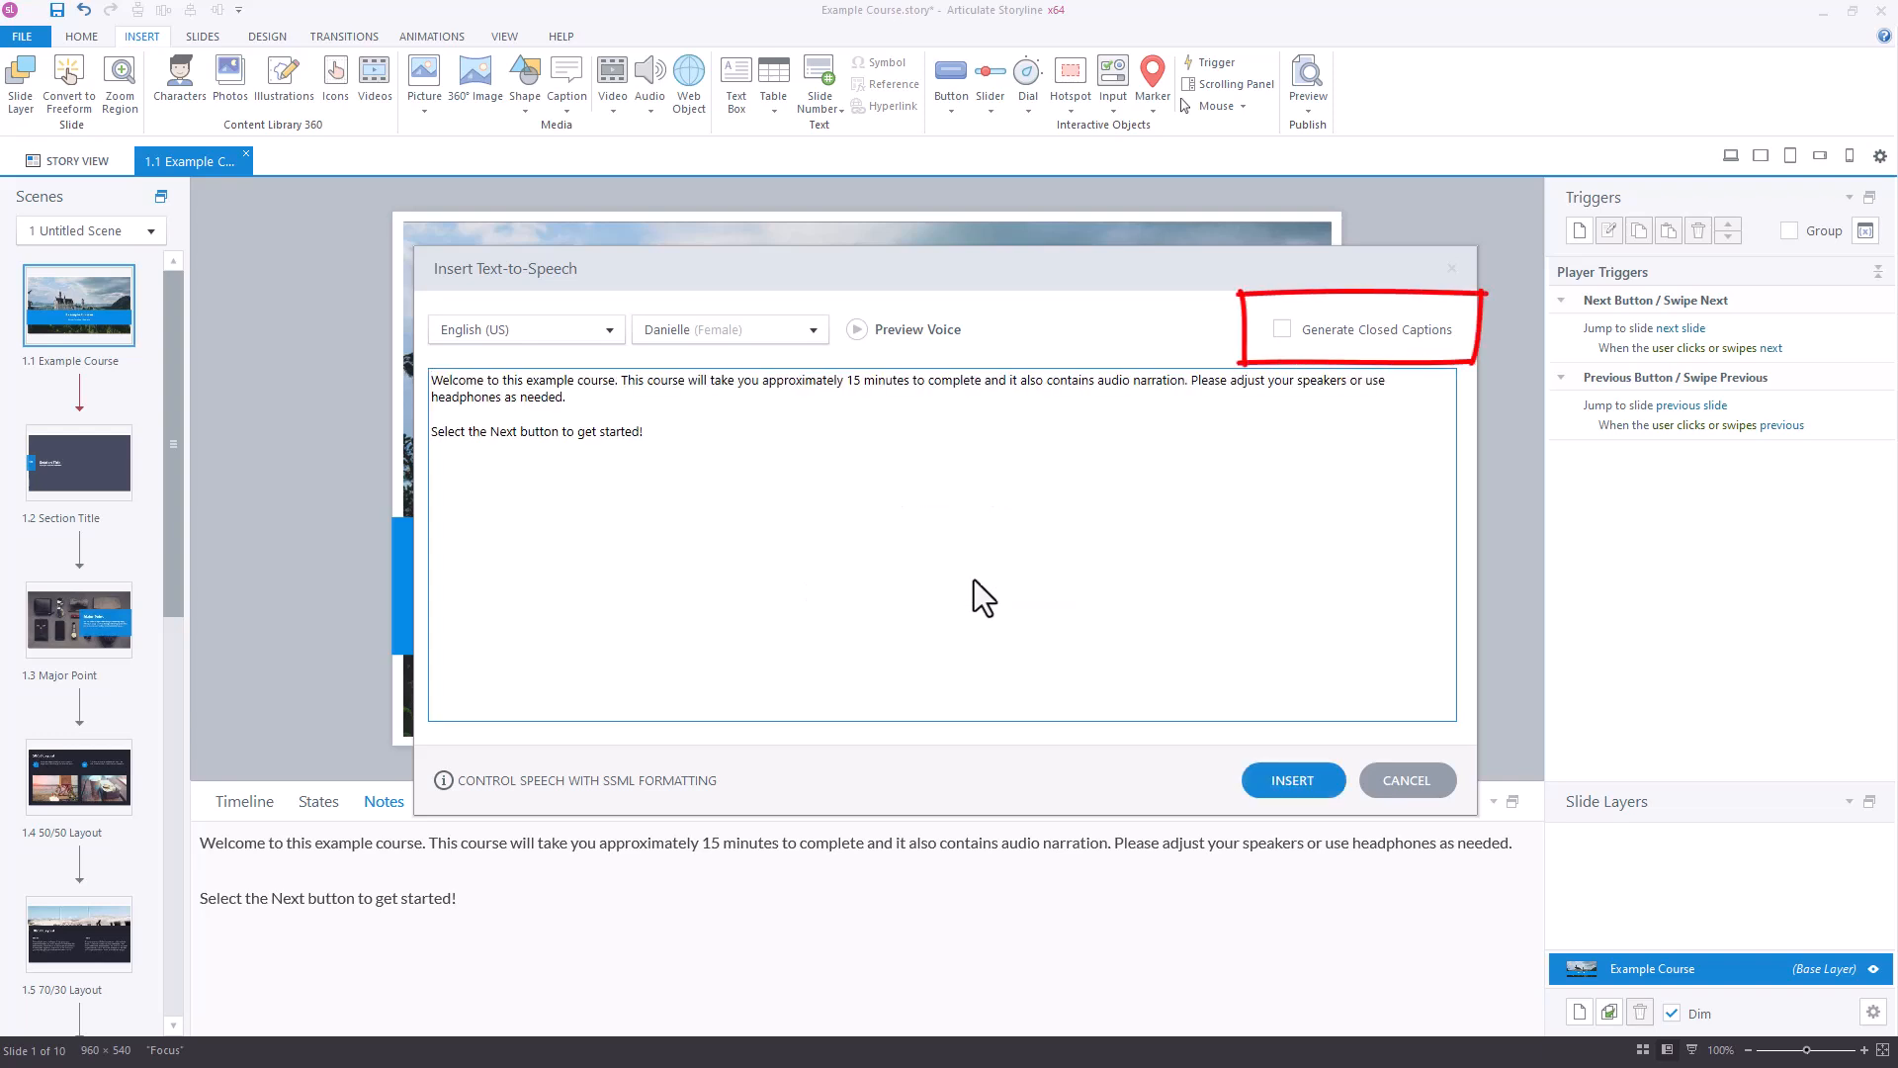
click(1281, 330)
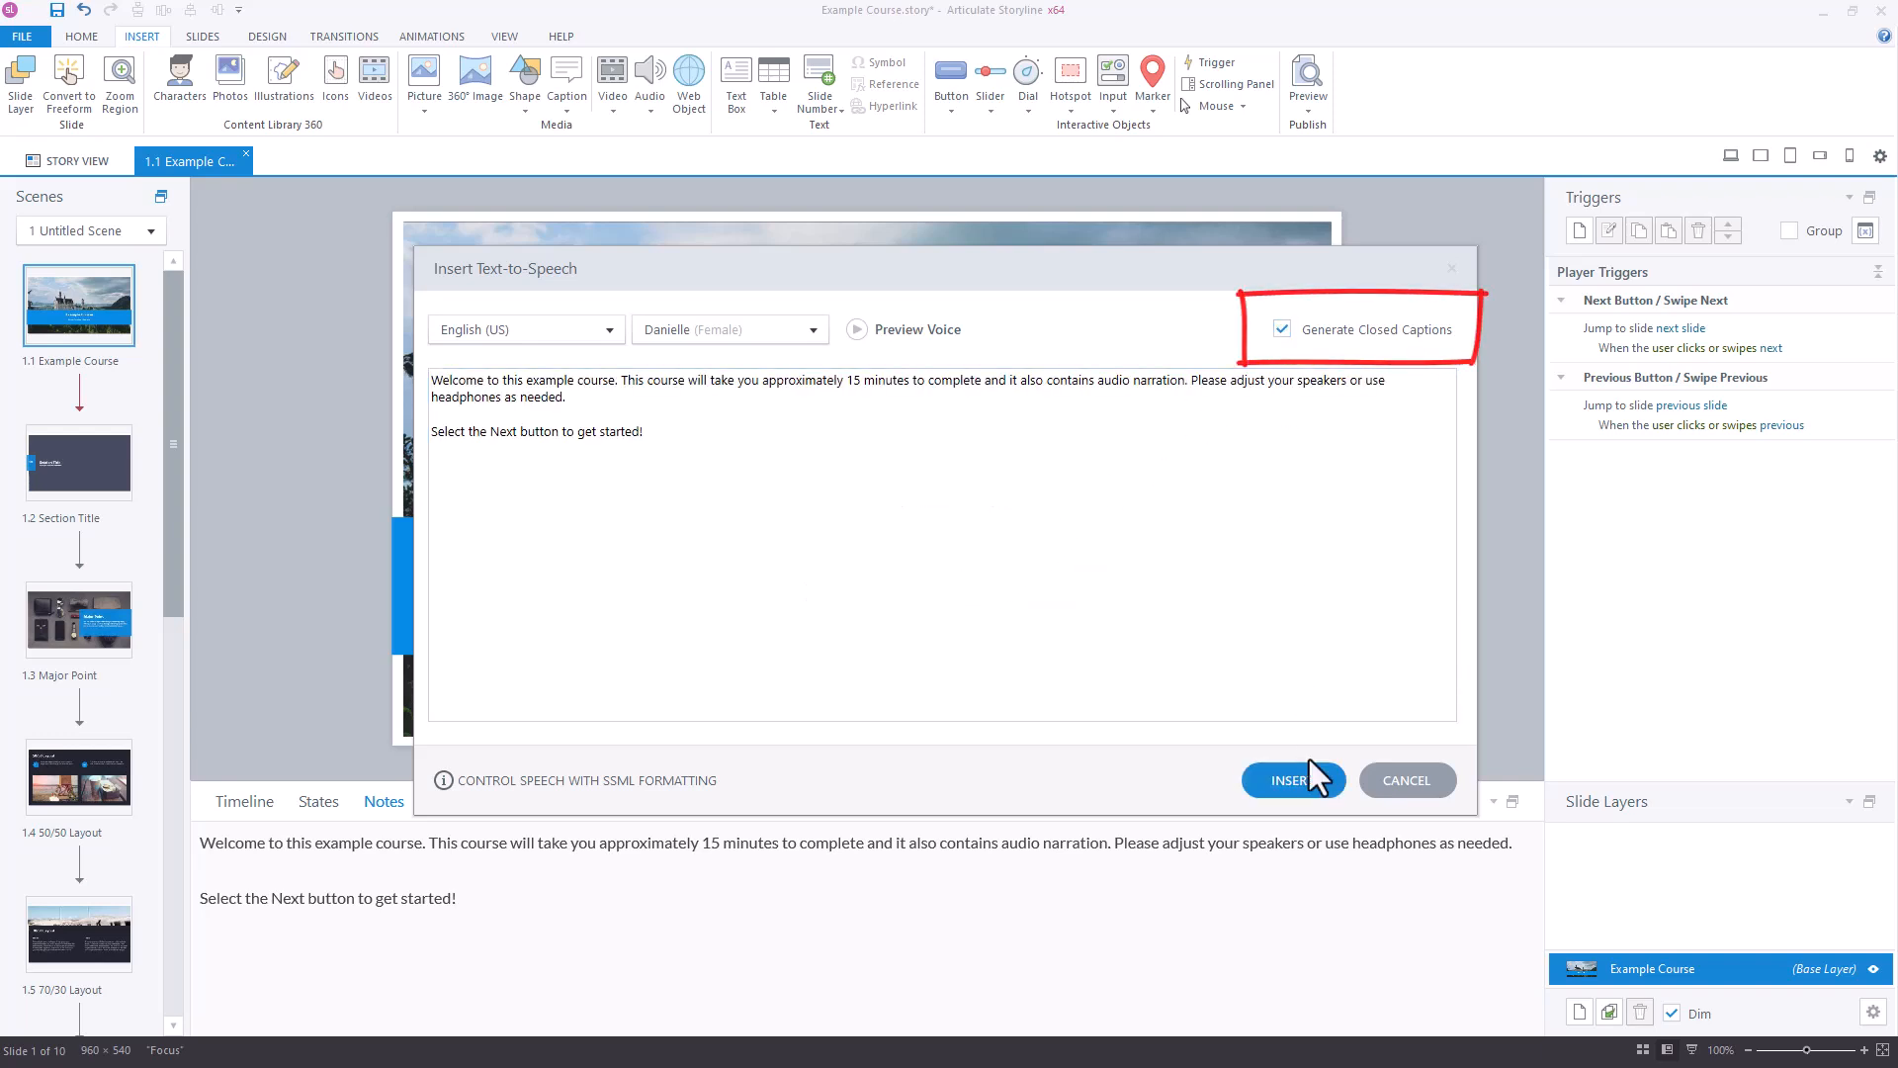
click(1291, 779)
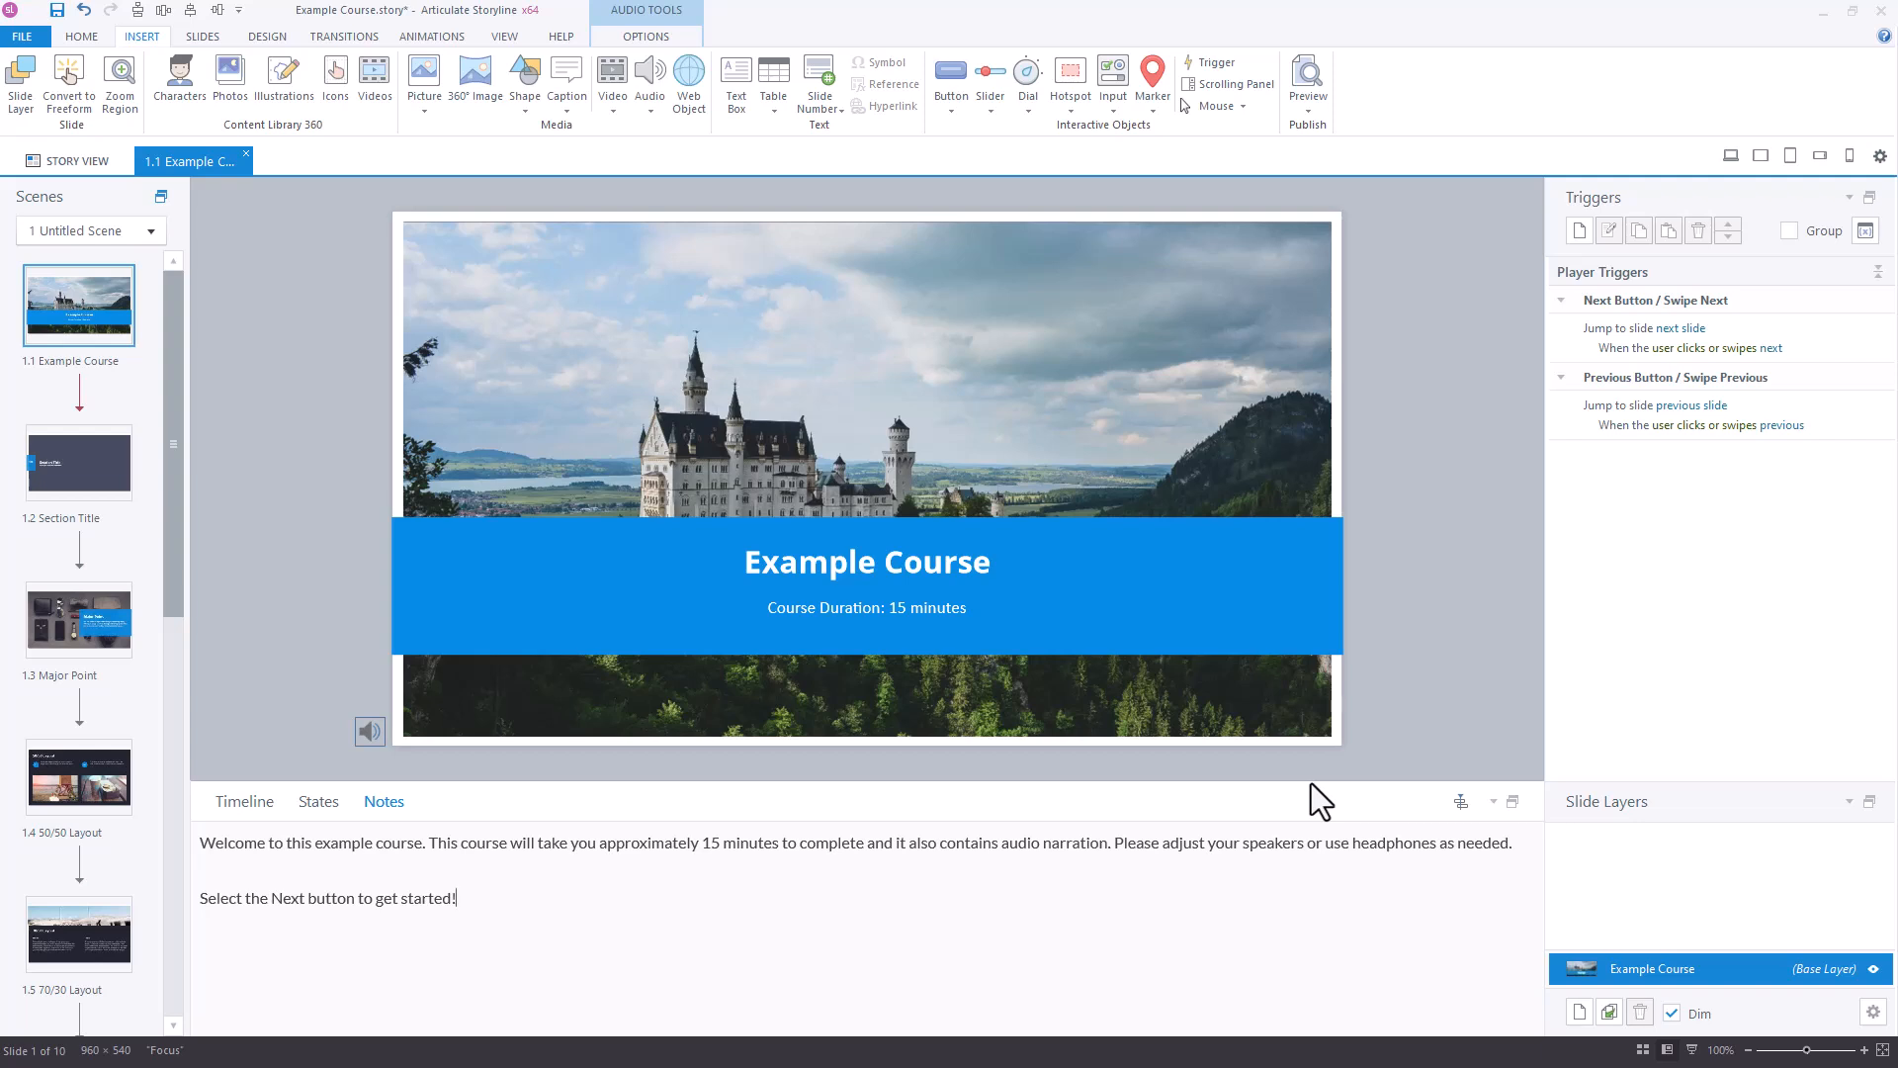
mouse_move(895, 822)
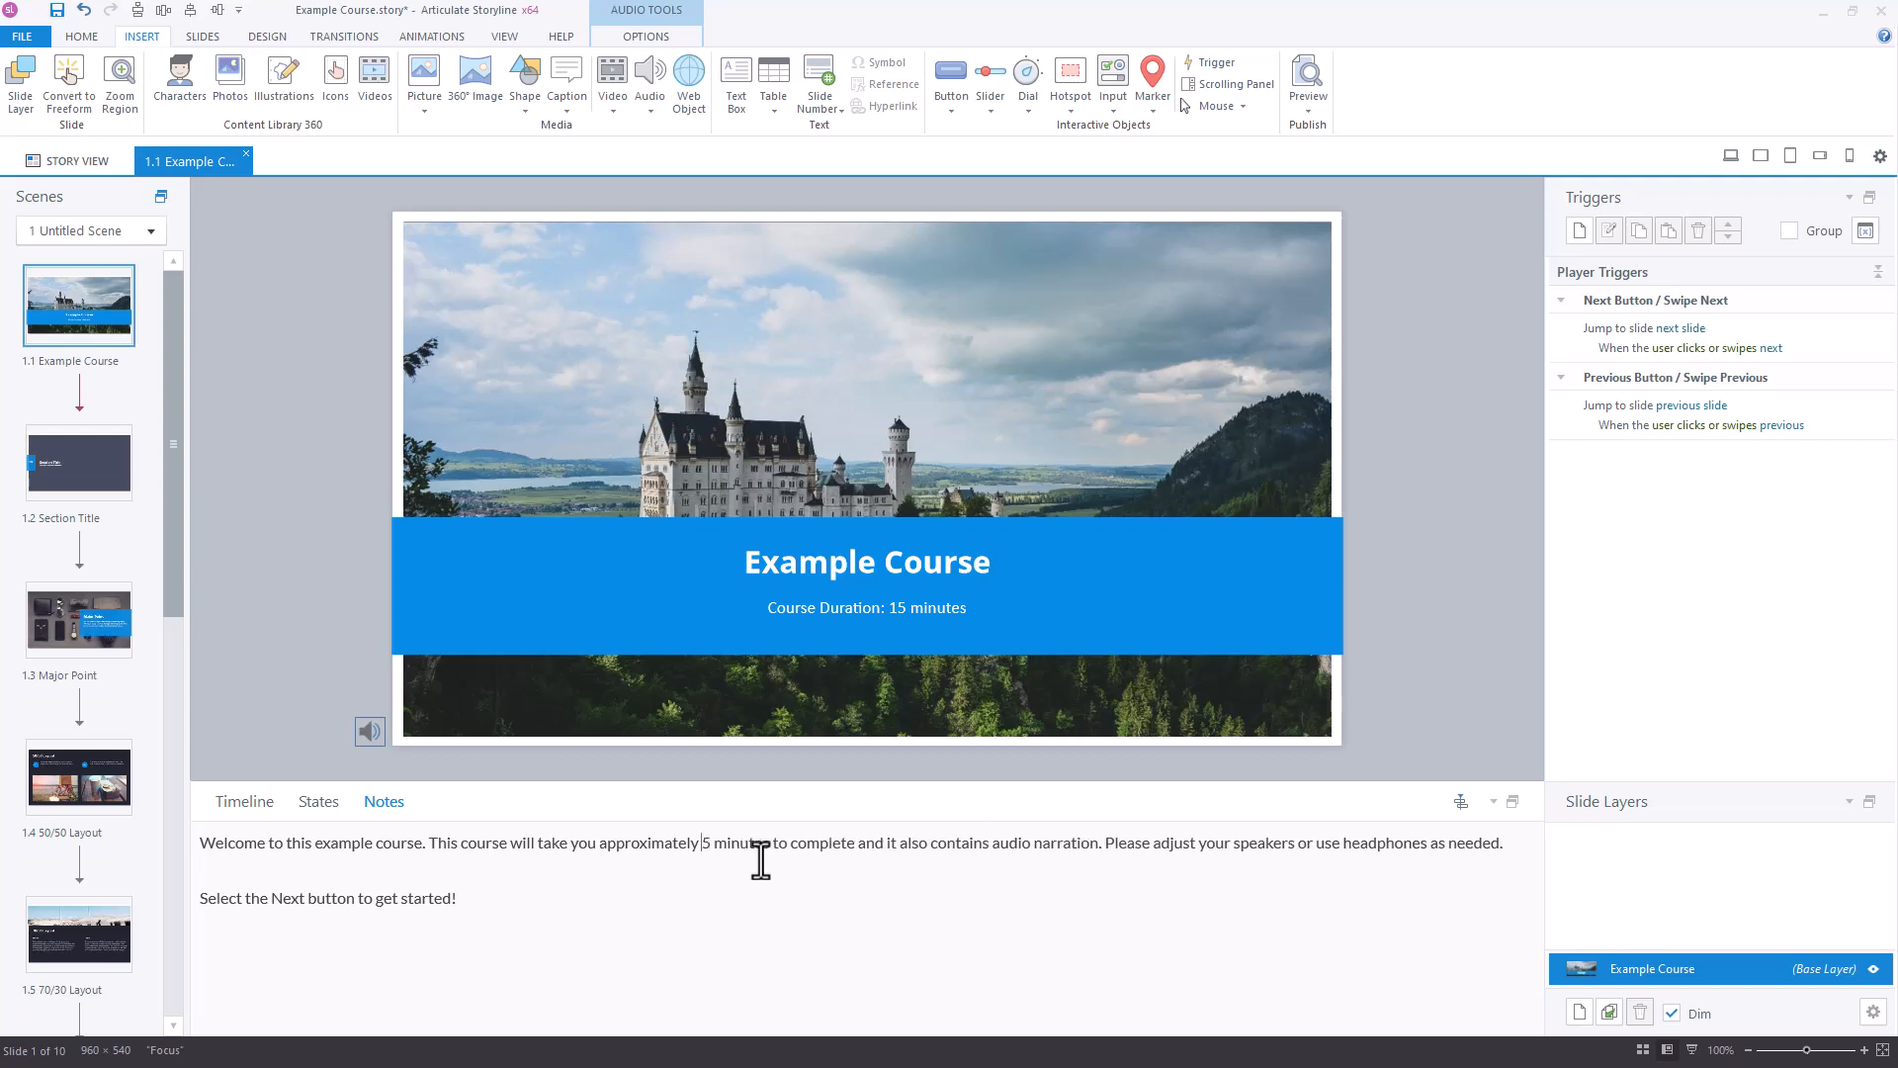
Step: Change the course duration from 15 to 20 minutes in the notes and the slide's duration text box
text(20)
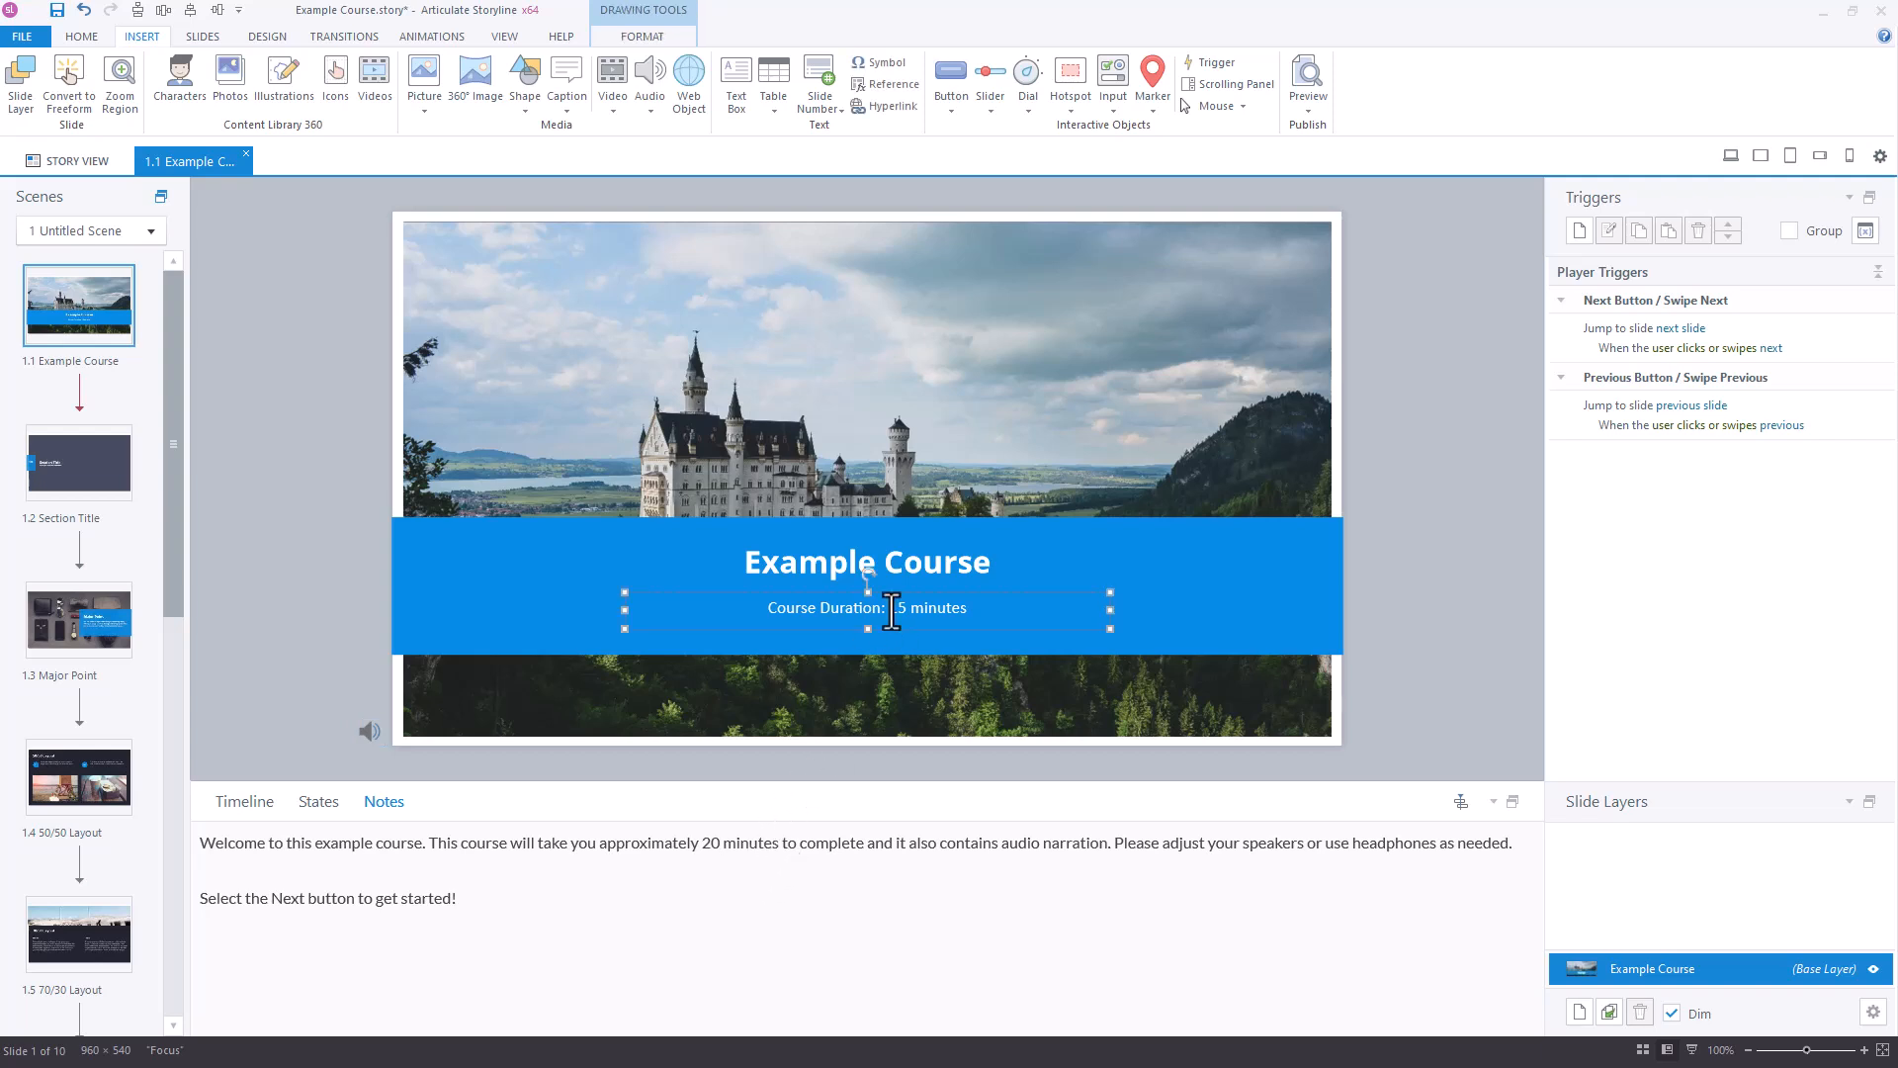
text(10)
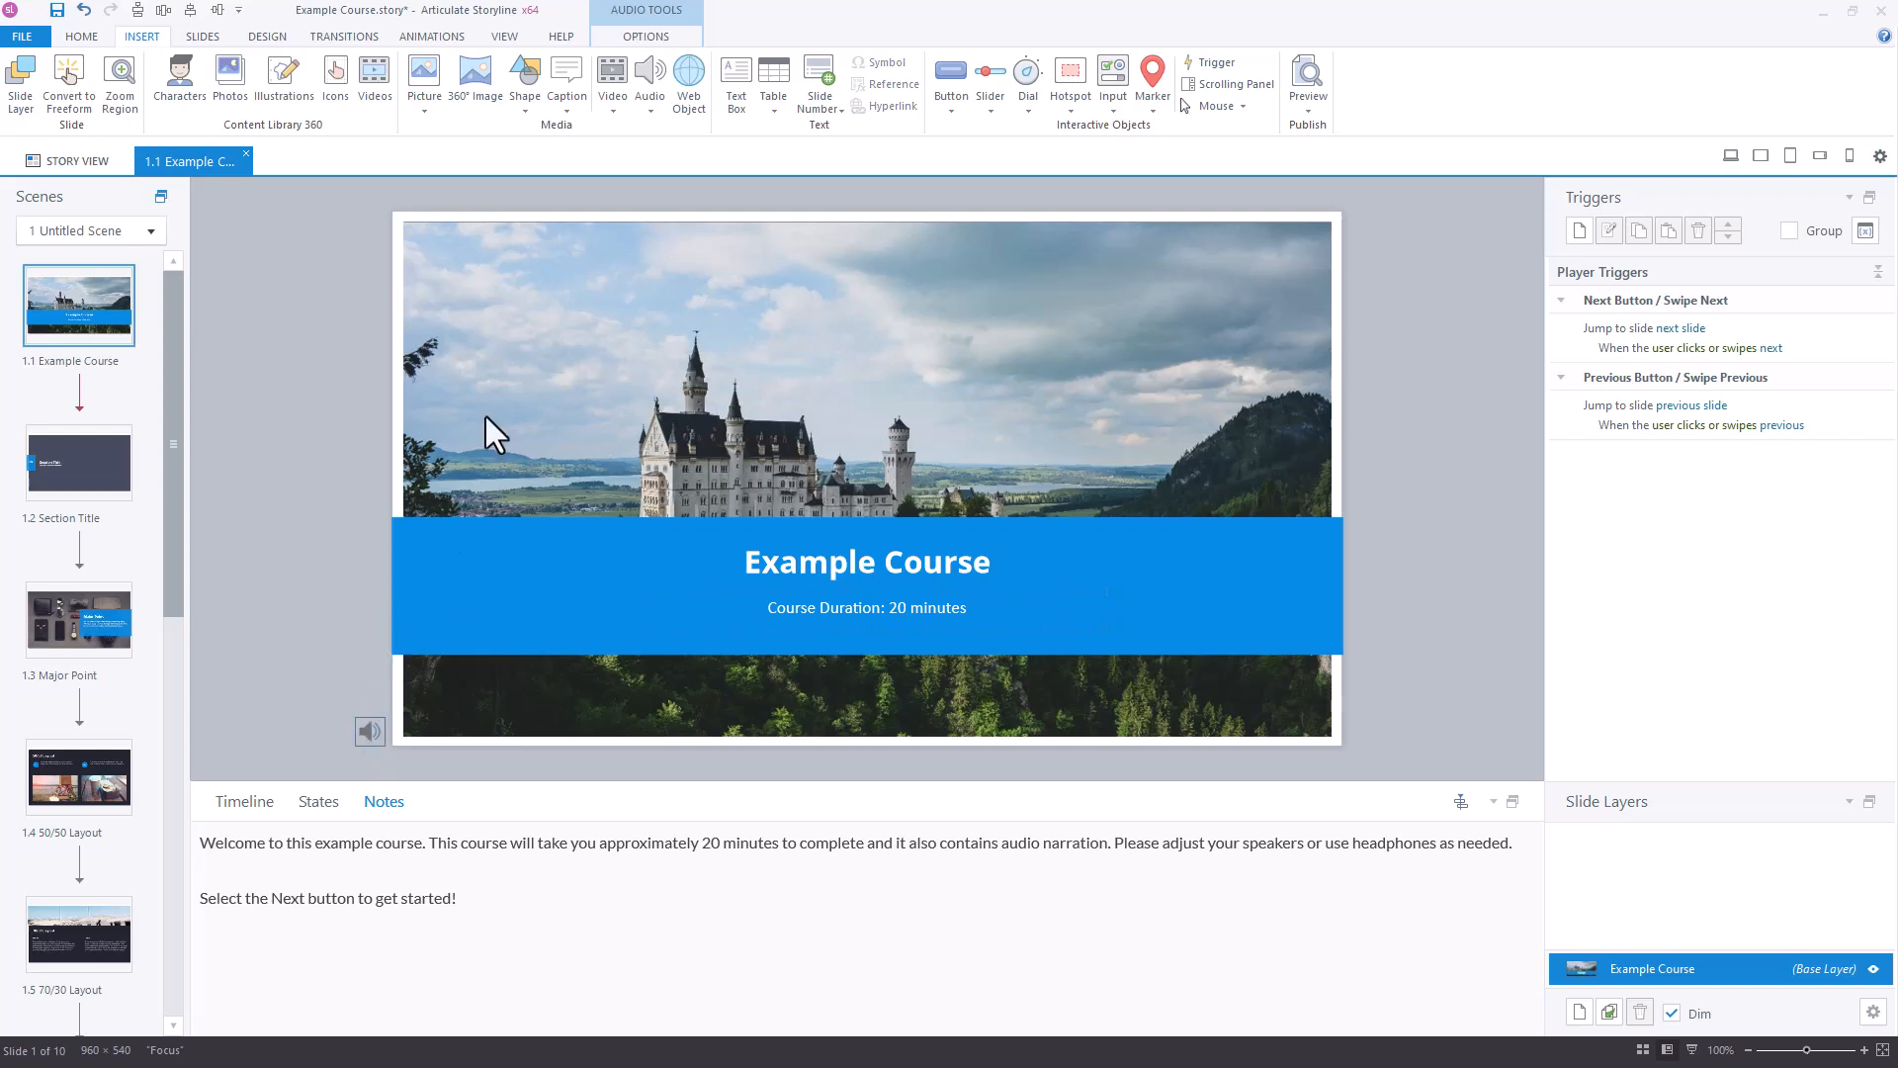
Step: Regenerate the narration audio and its closed captions from the revised 20-minute notes
click(644, 35)
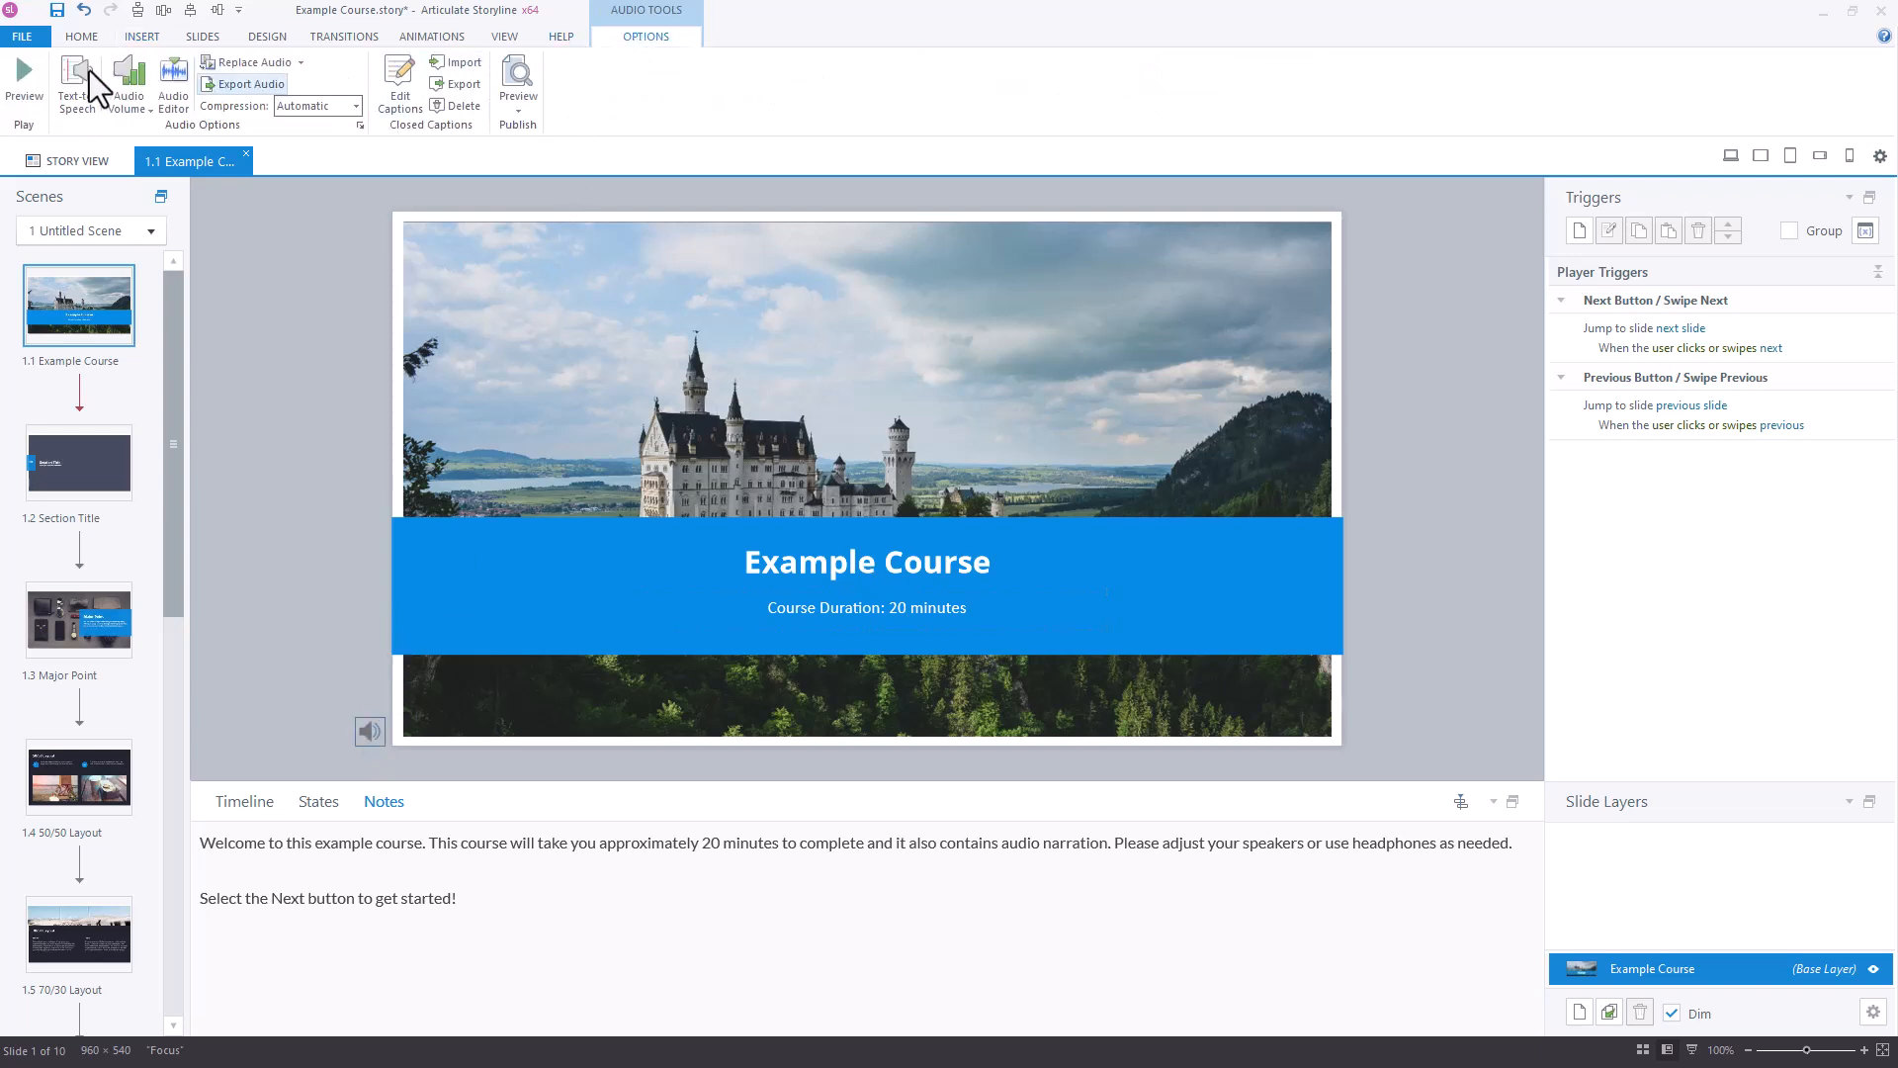
click(77, 85)
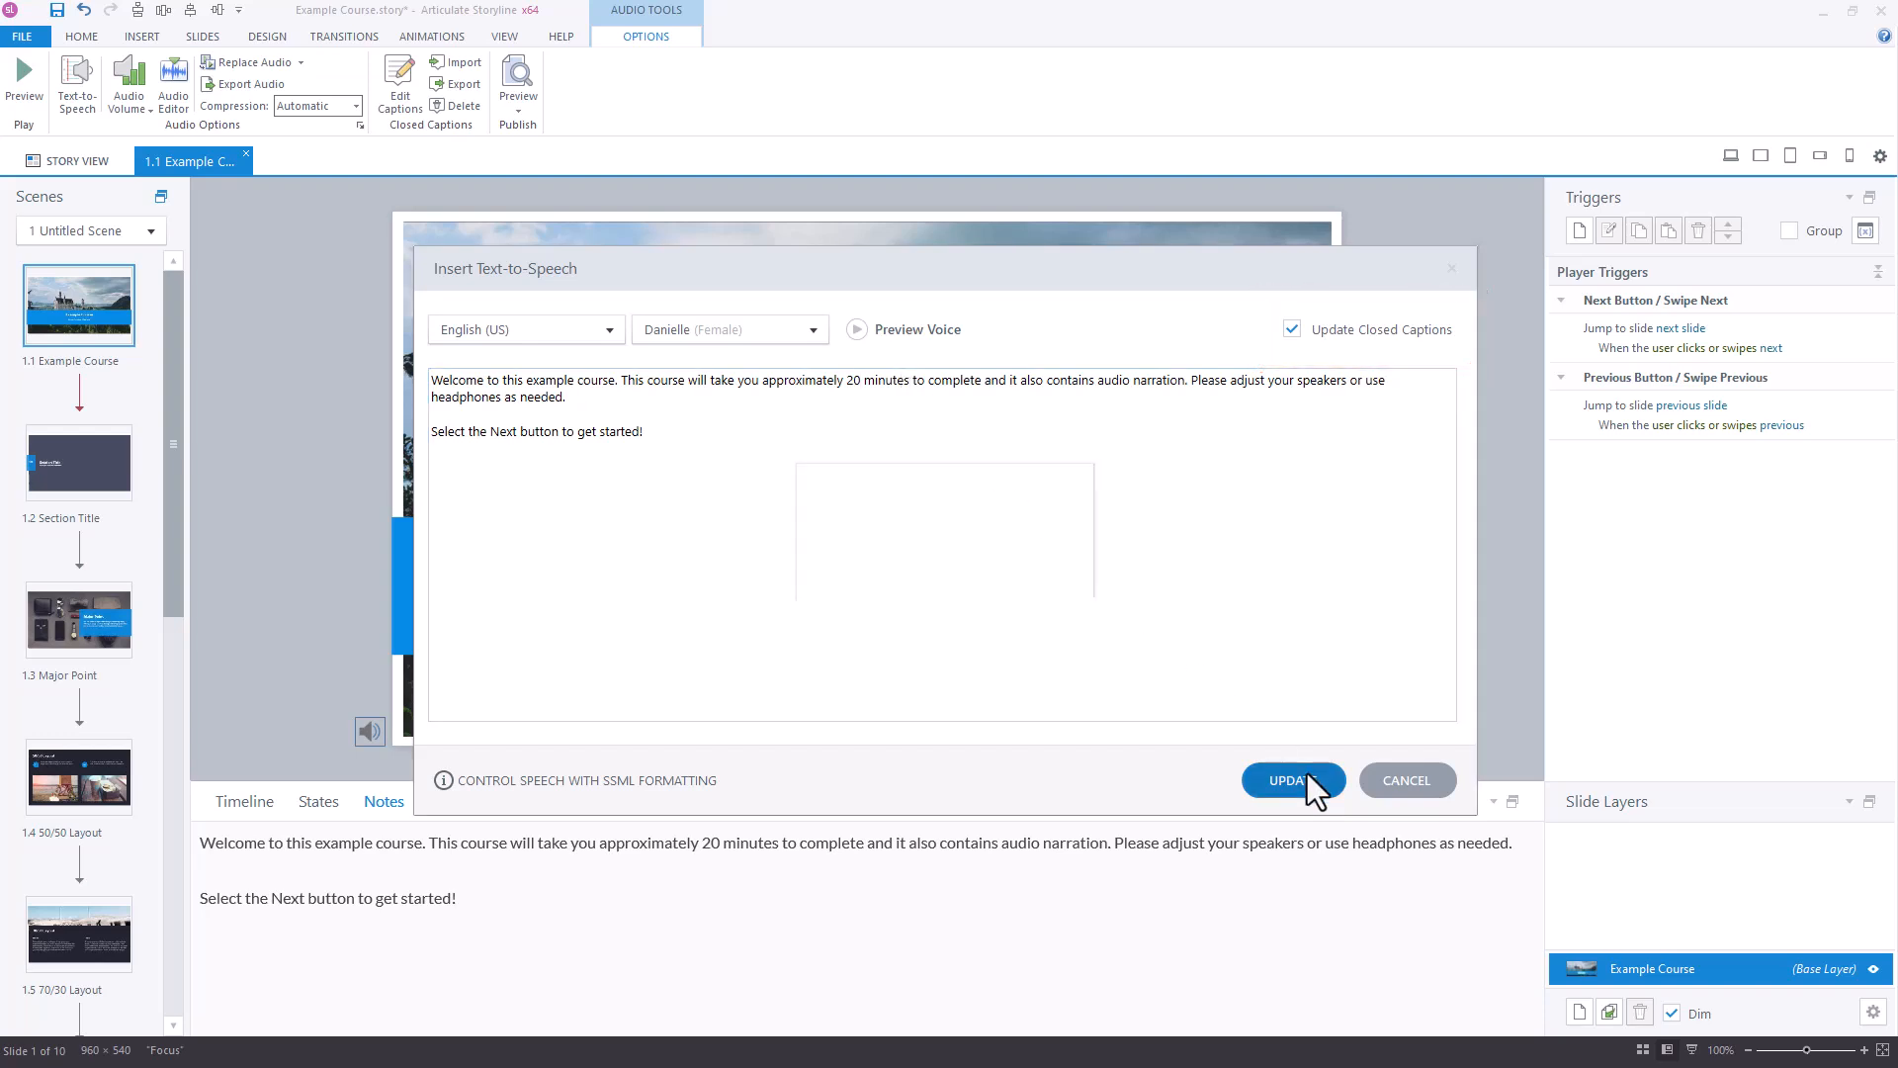
click(1291, 779)
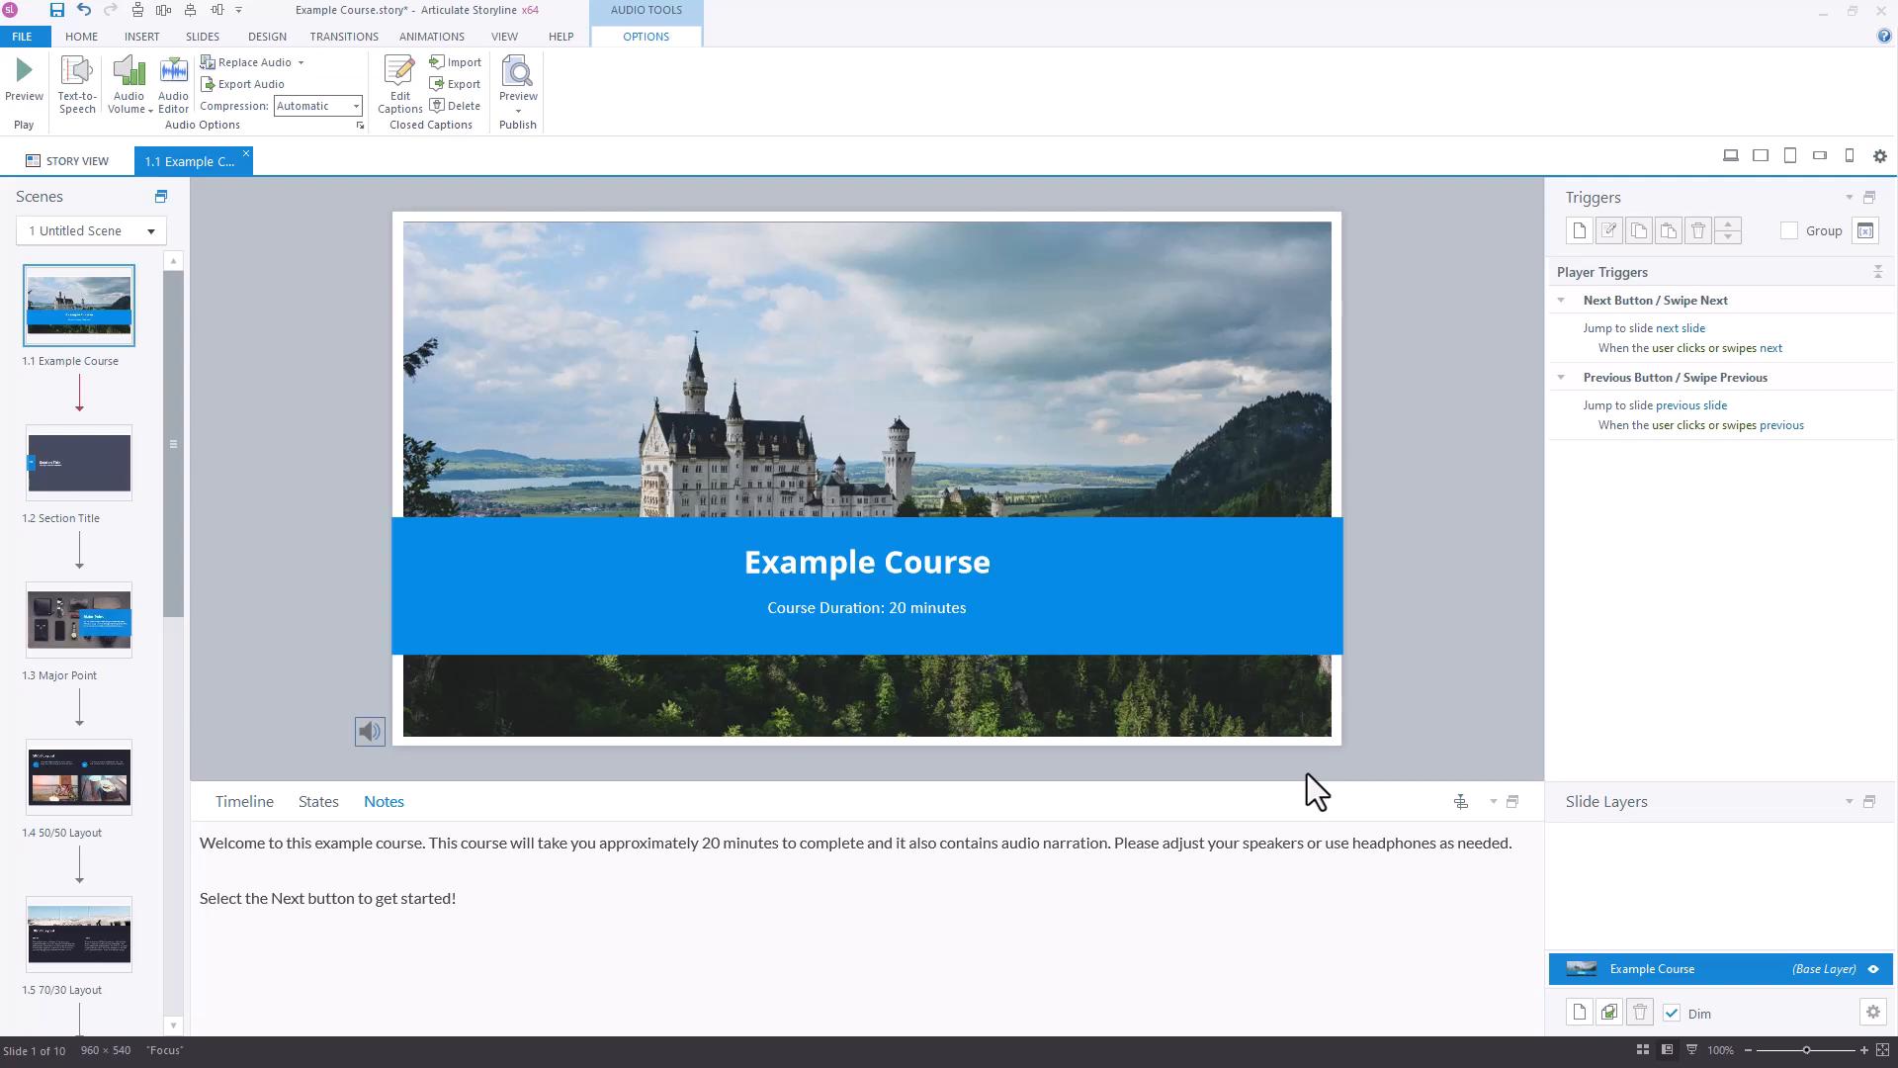
mouse_move(1308, 781)
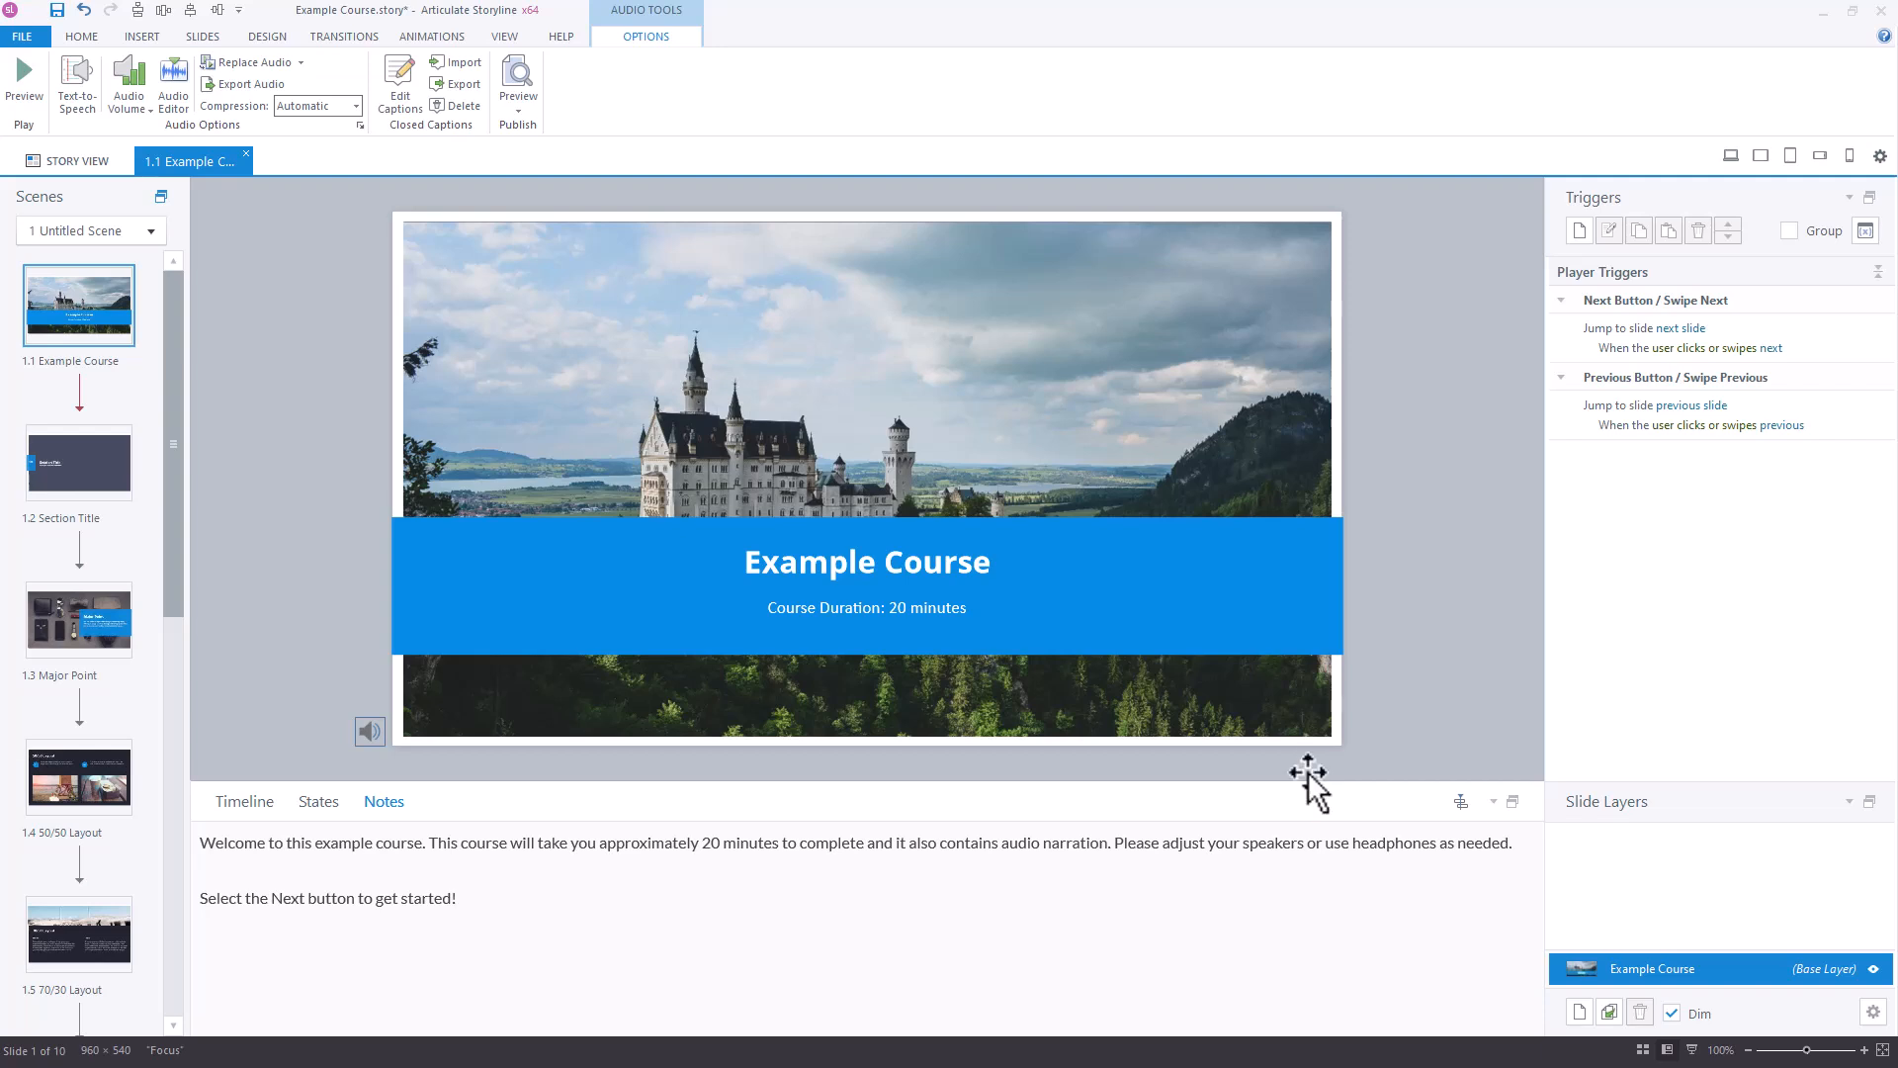
Step: Replace the text-to-speech narration with the recorded audio file Slide 1.mp3
right_click(370, 732)
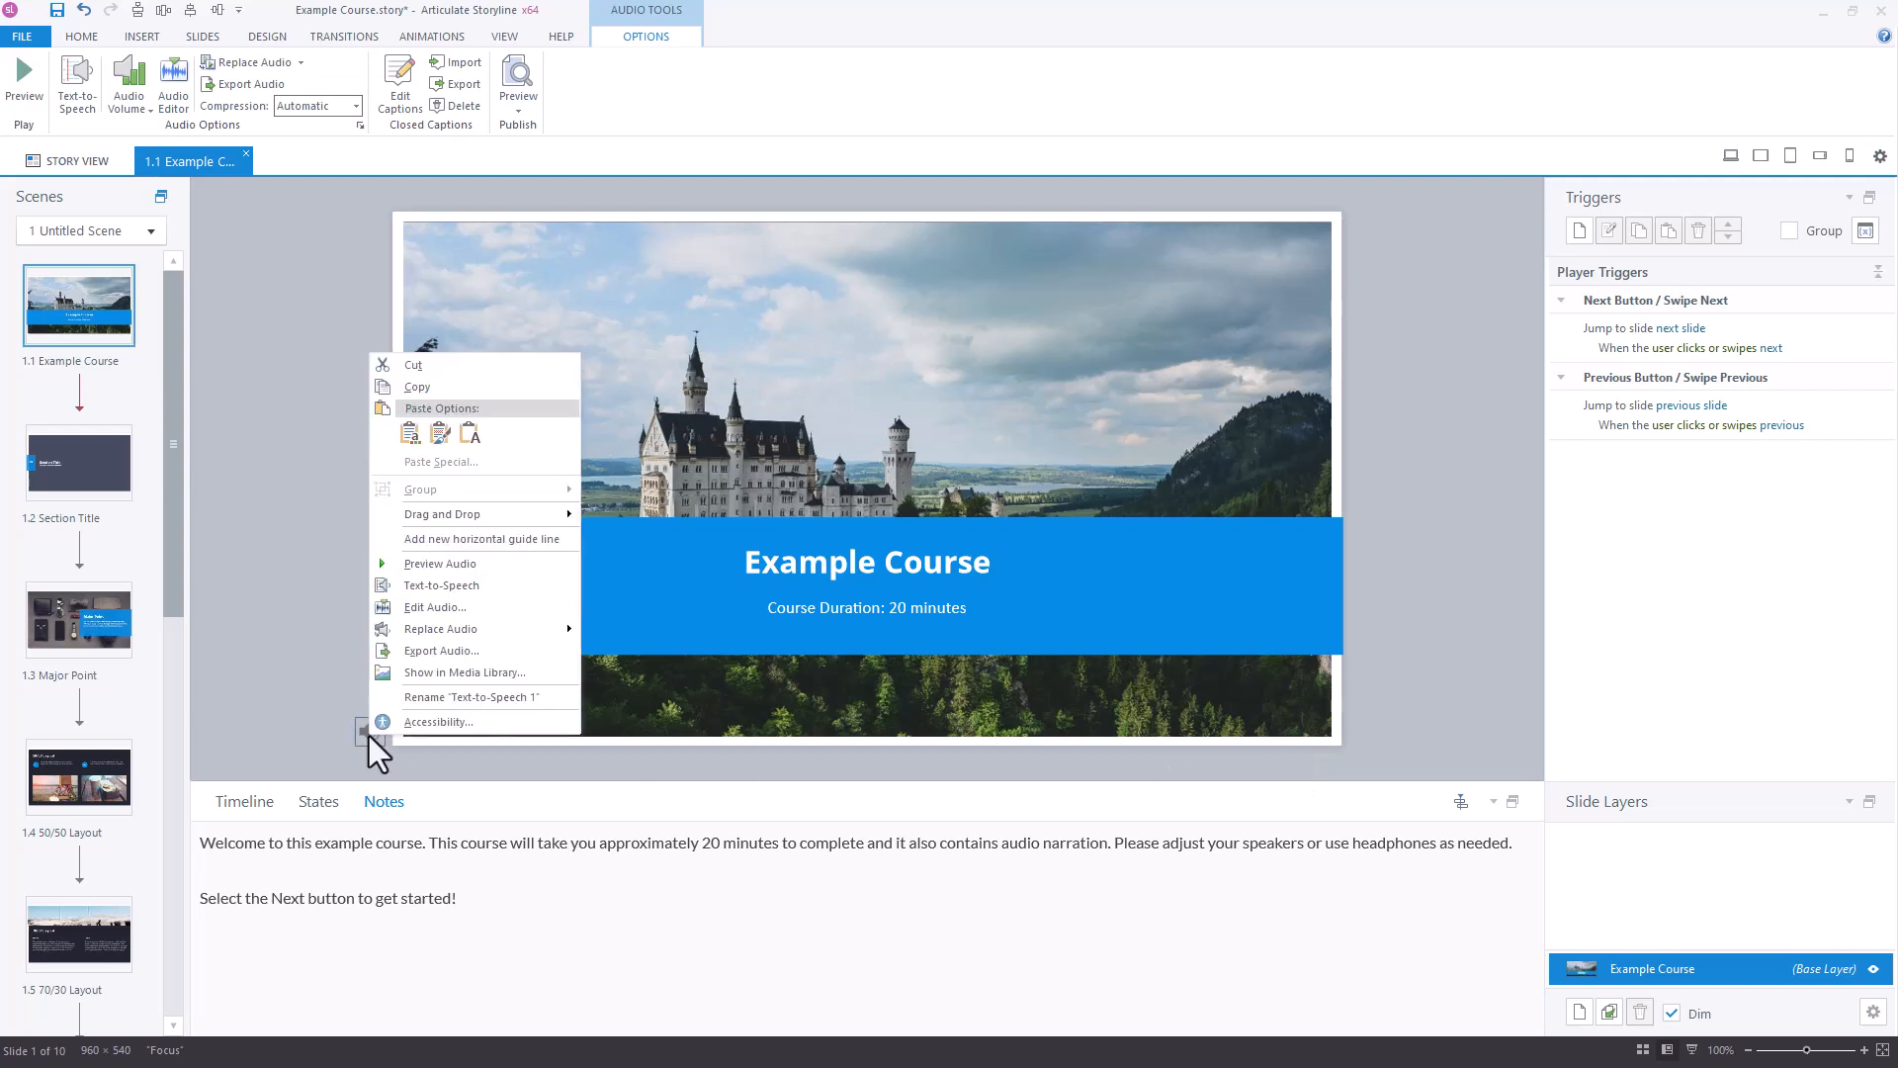
mouse_move(441, 629)
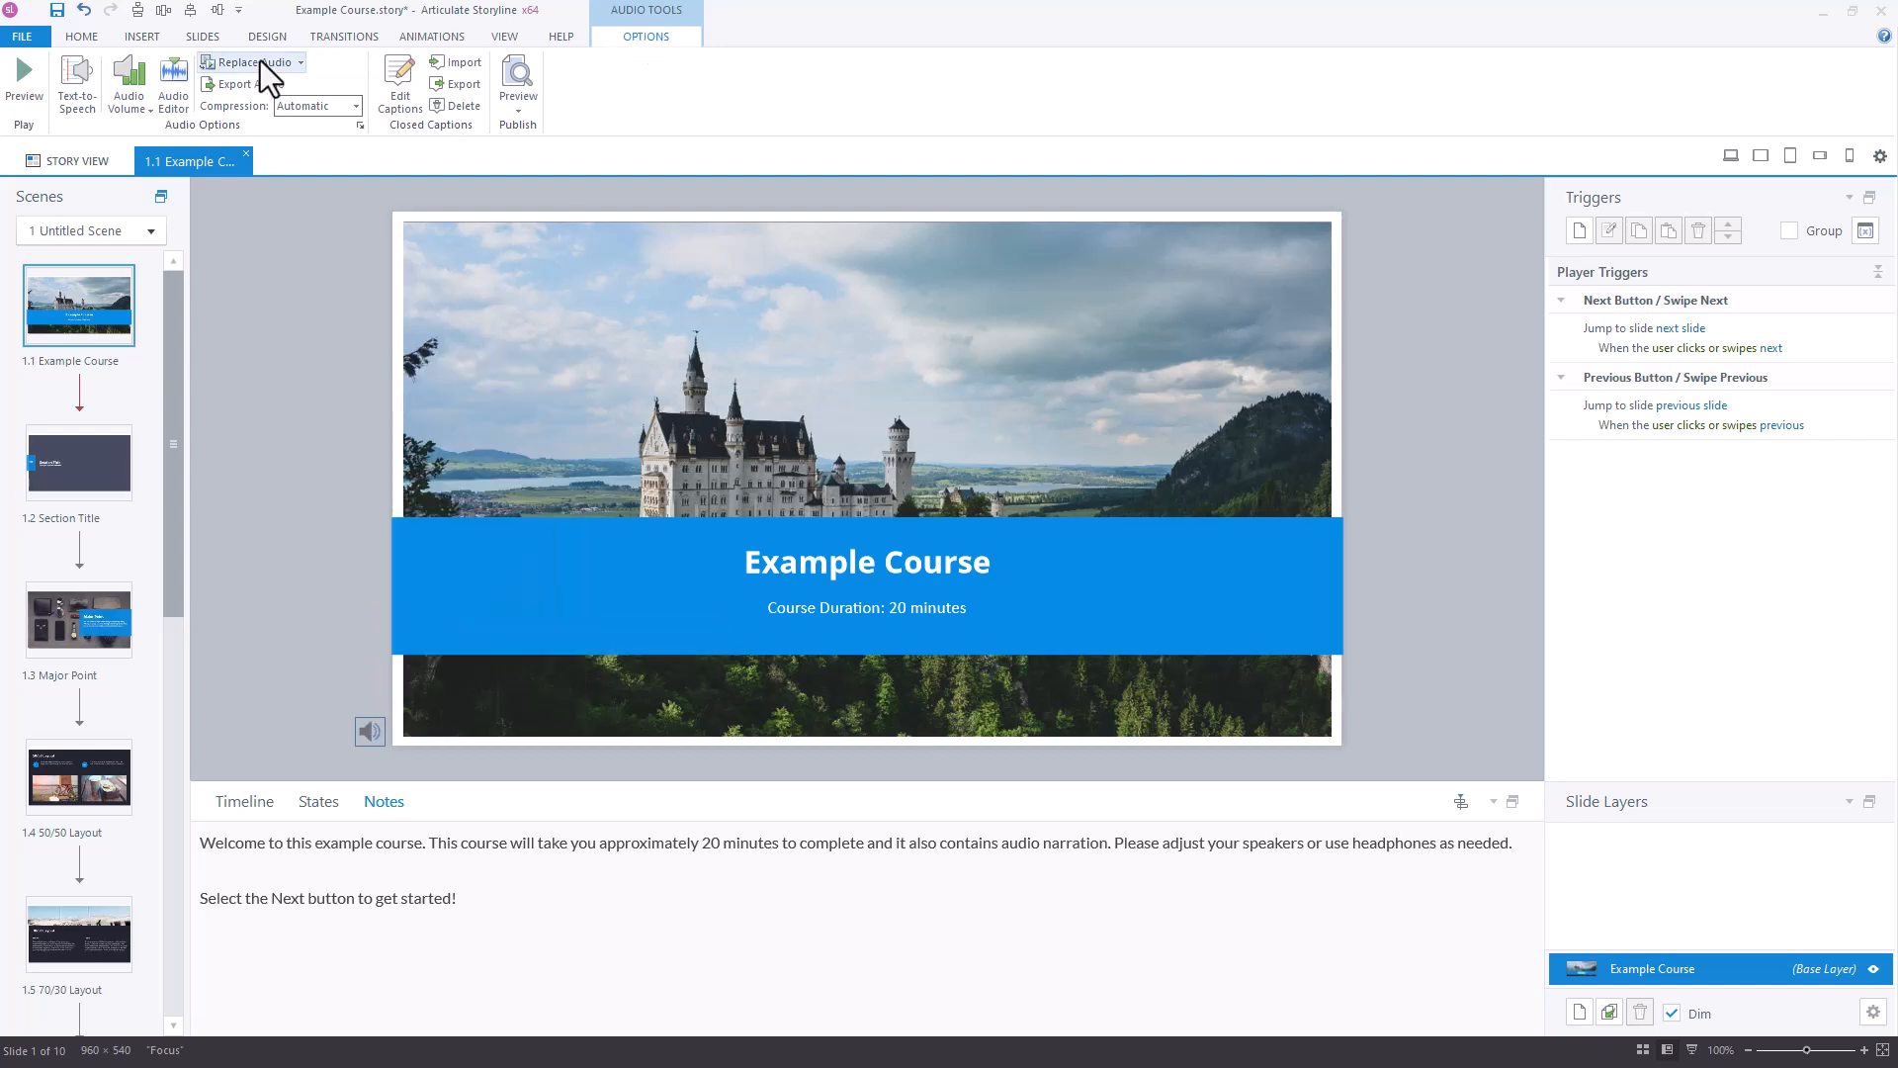
click(255, 61)
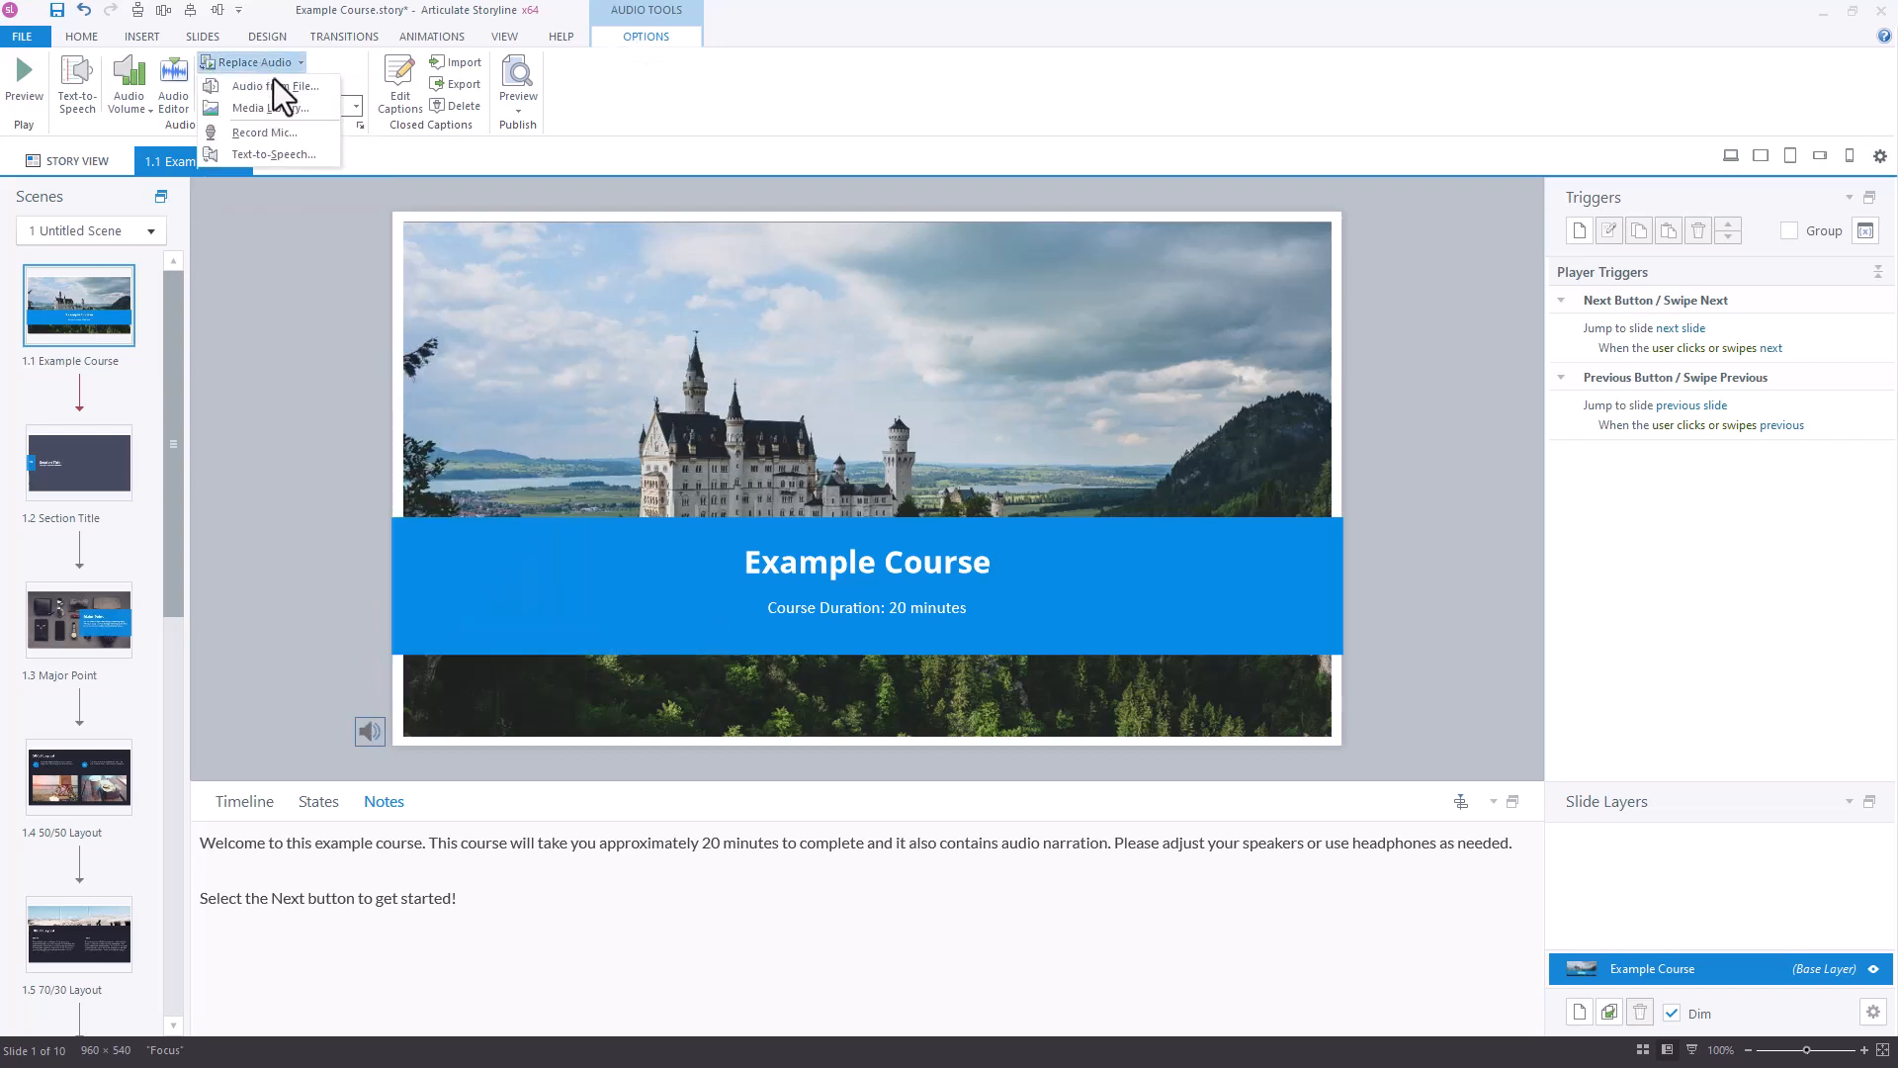
click(271, 85)
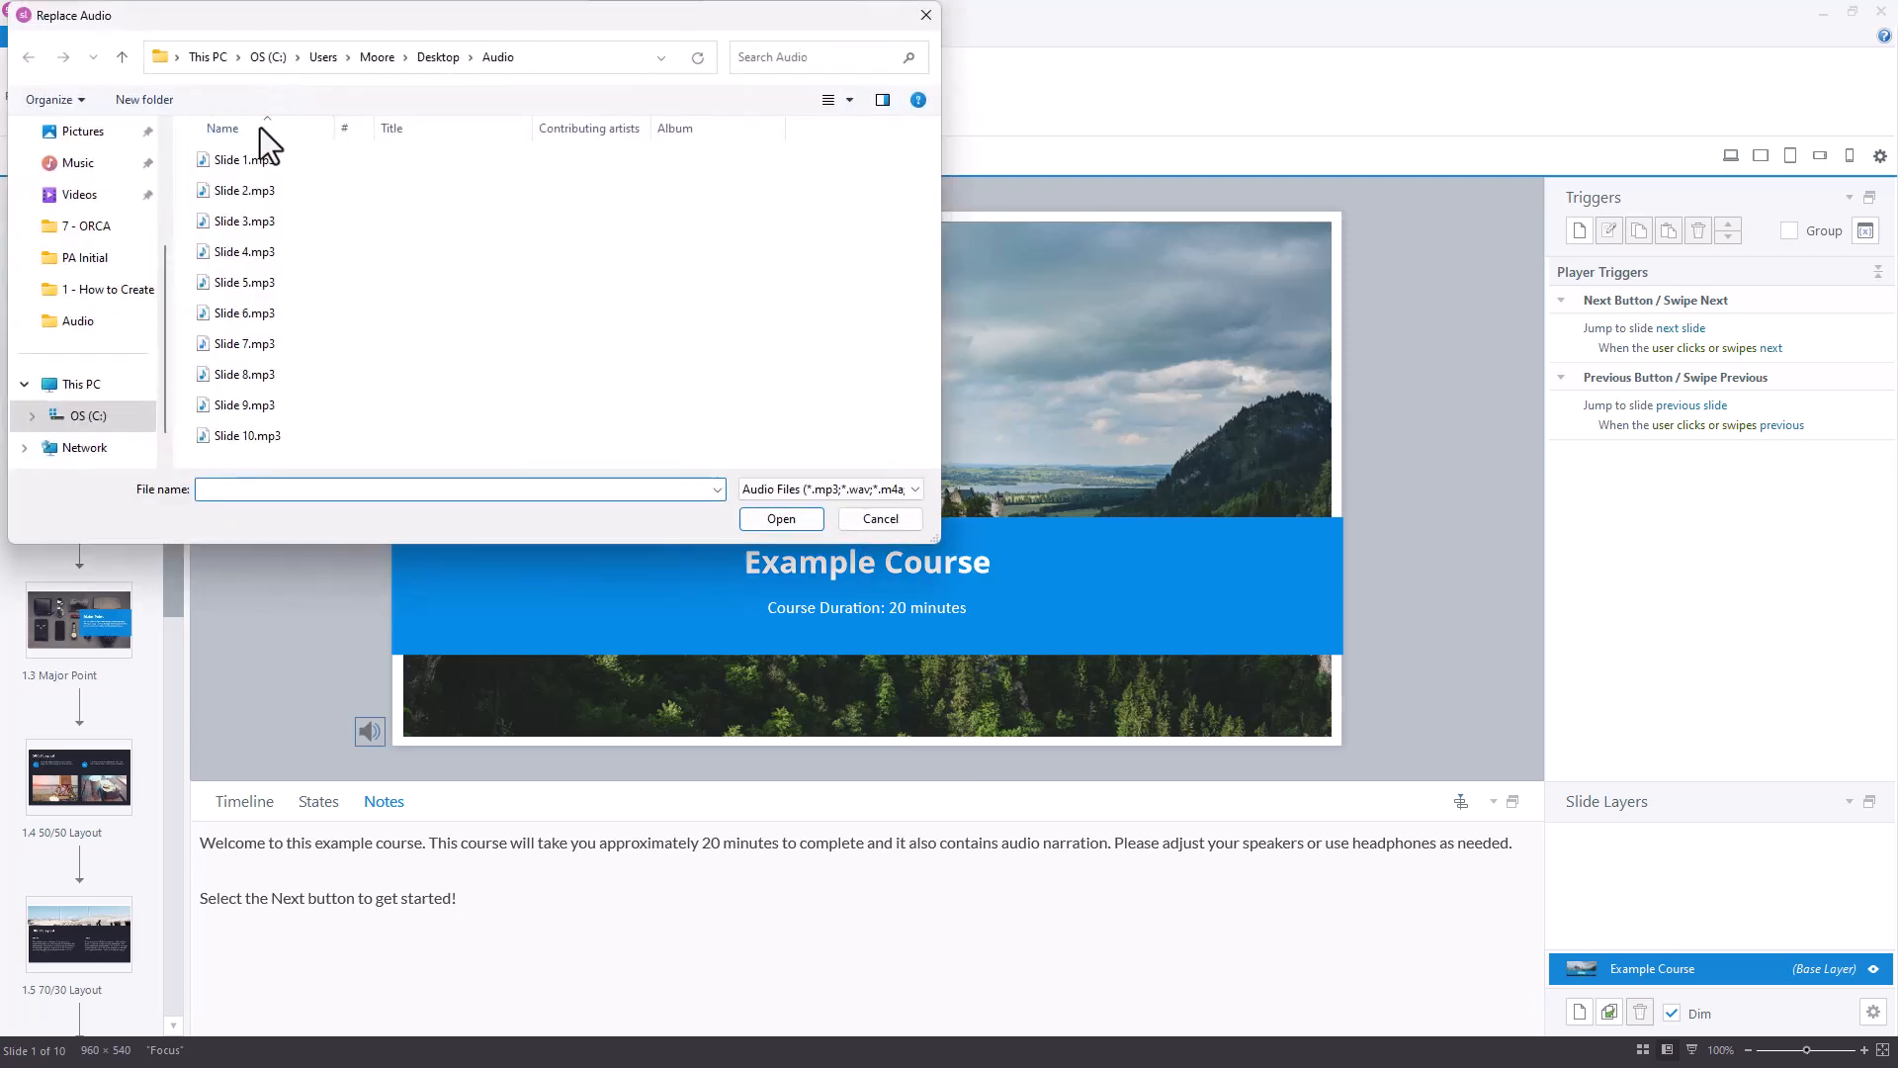
click(240, 158)
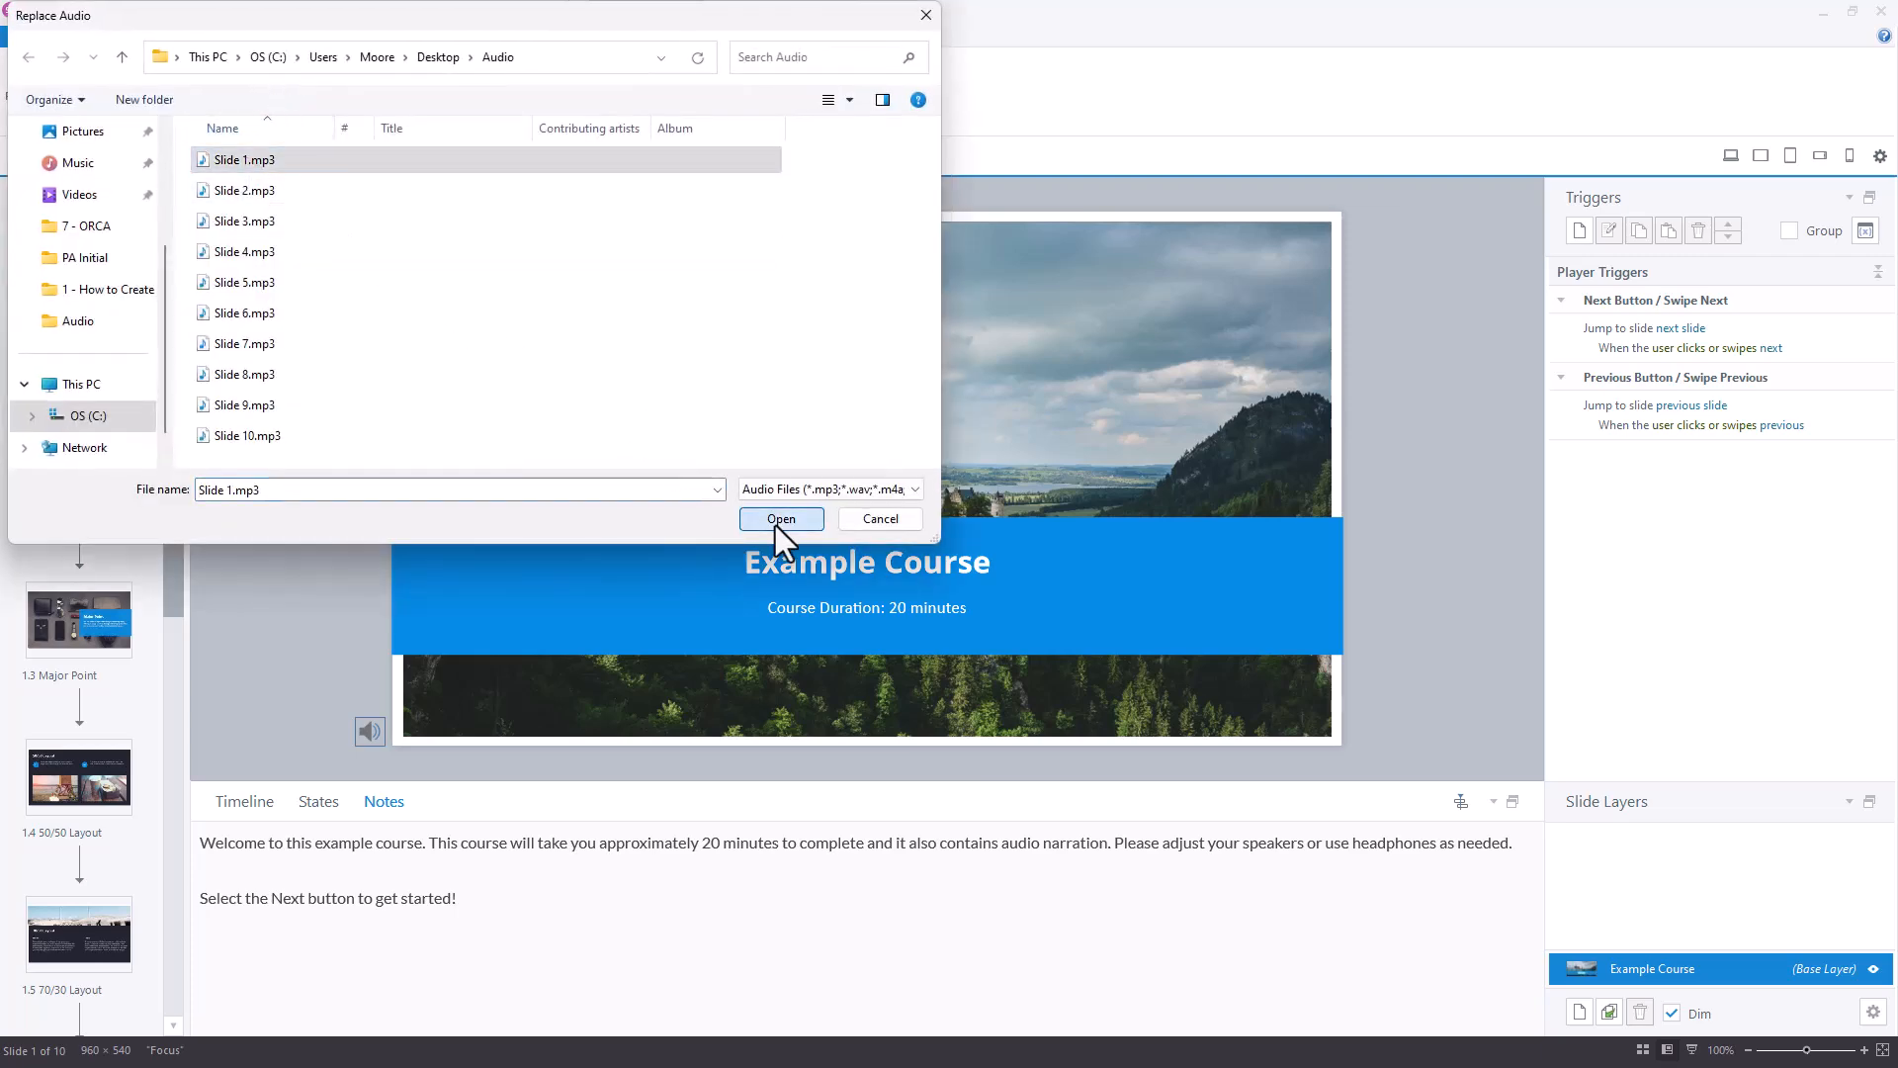
click(781, 518)
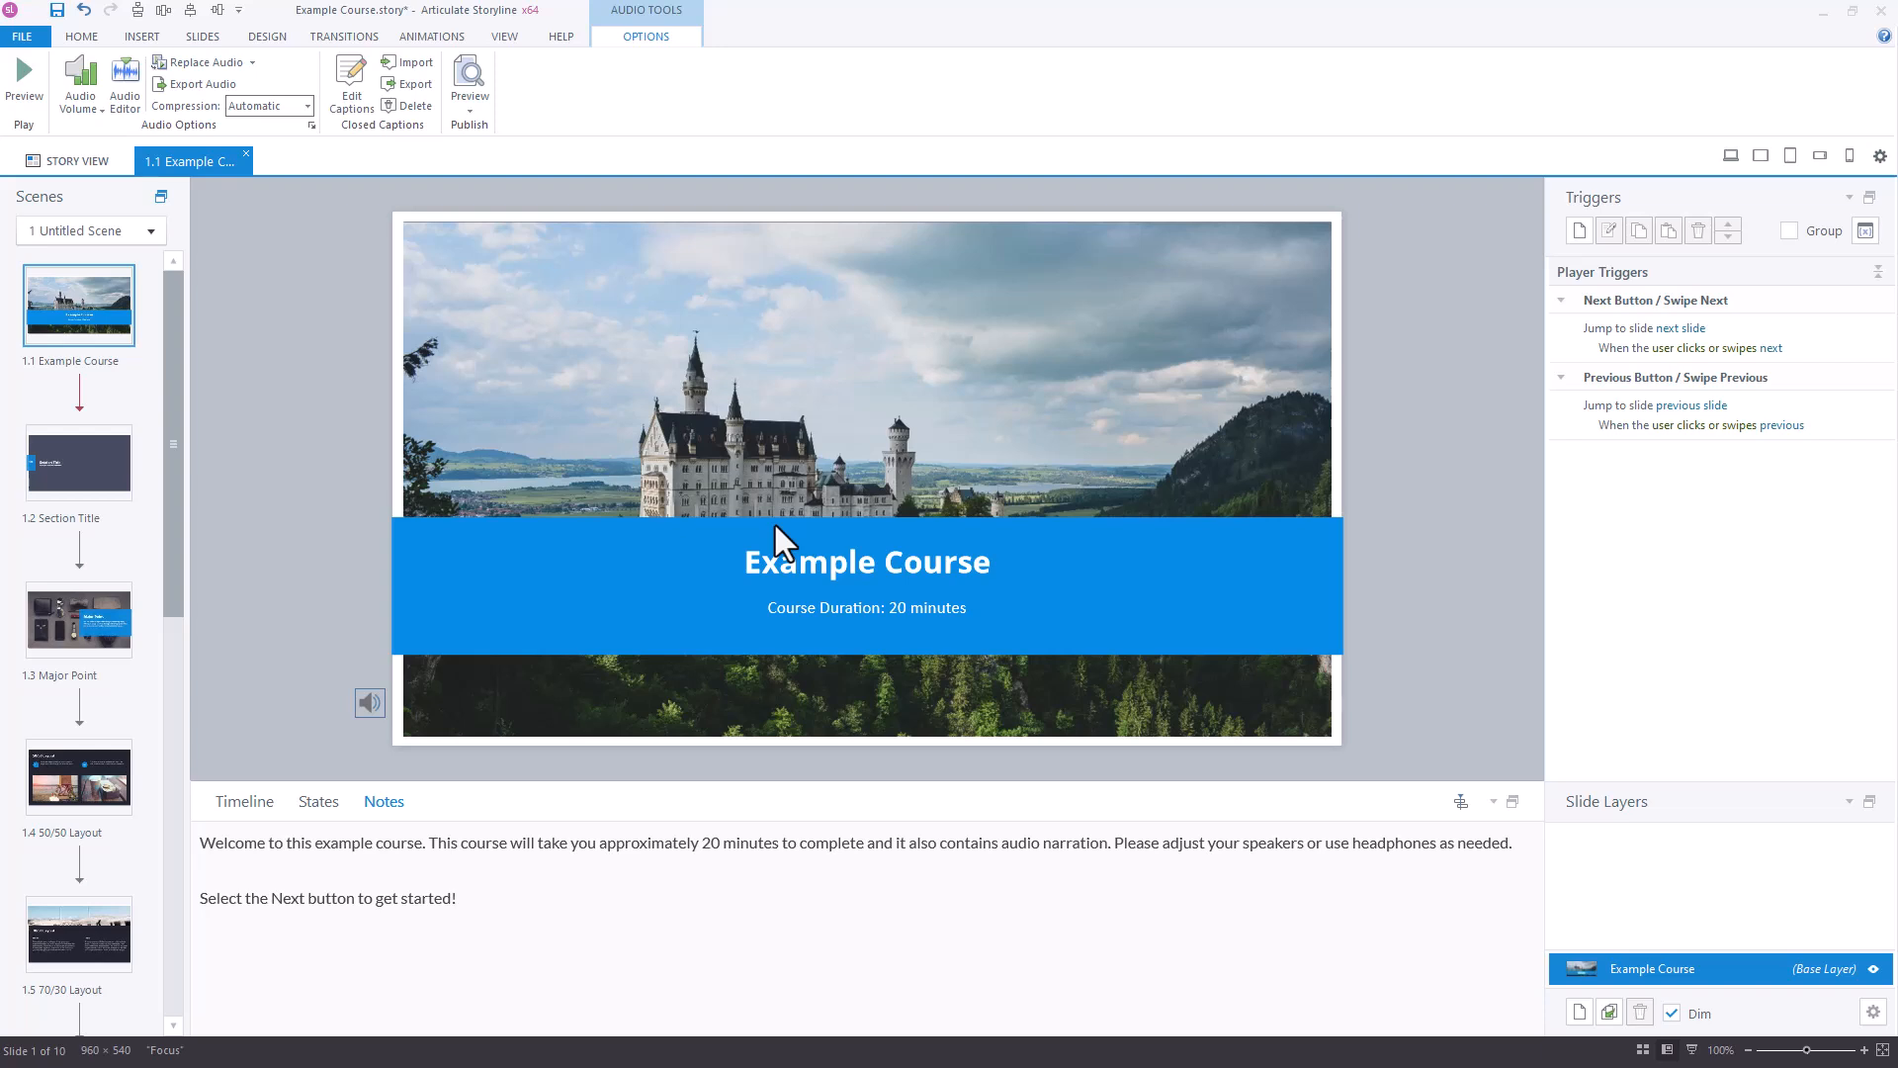